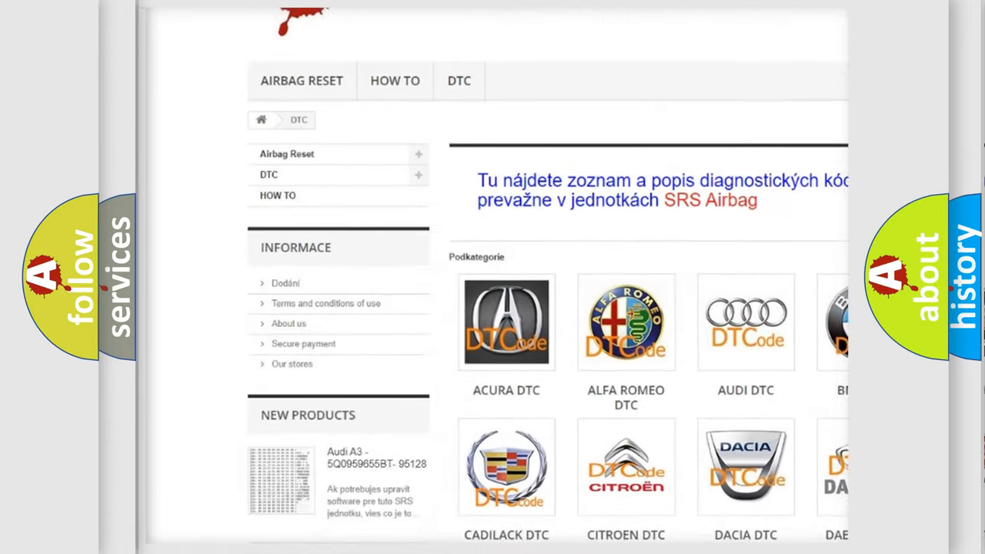
{"action": "scroll", "scroll_direction": "down", "scroll_amount": 3}
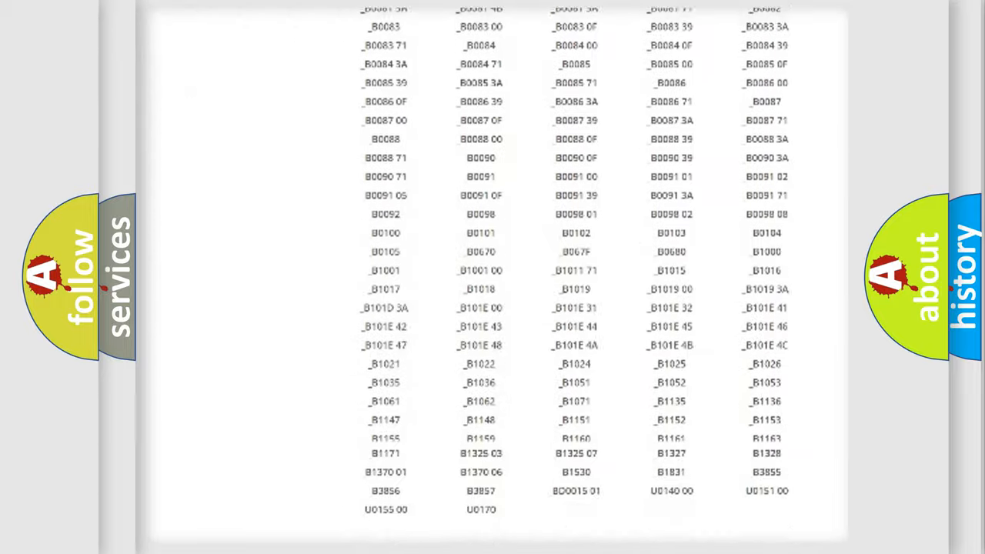
{"action": "scroll", "scroll_direction": "up", "scroll_amount": 3}
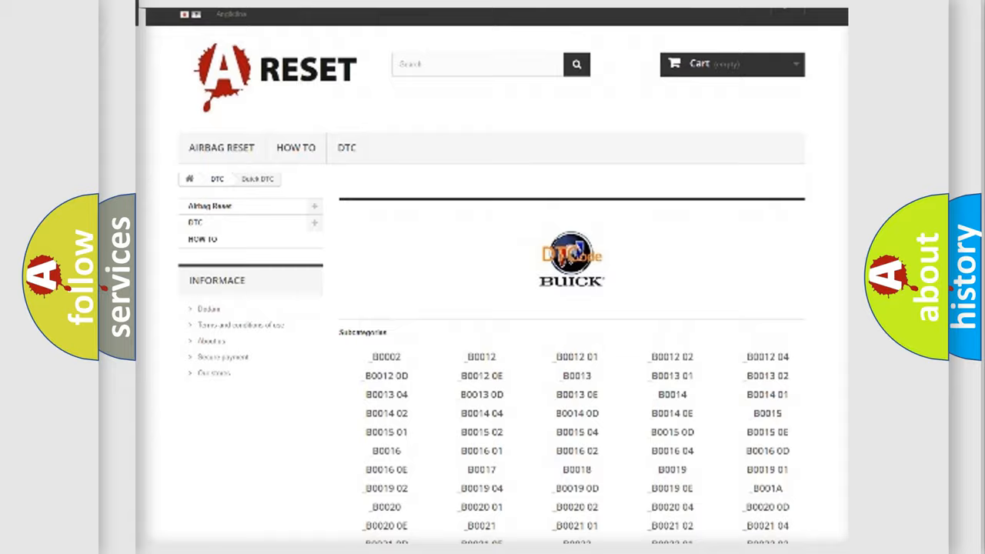